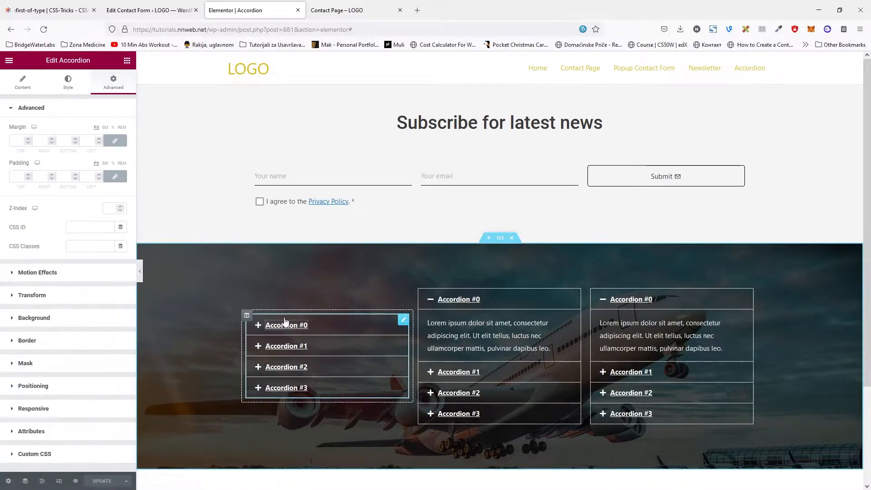
Step: Give the left accordion the CSS class fake-field in its Advanced settings
{"action": "left_click", "coordinate": [286, 325]}
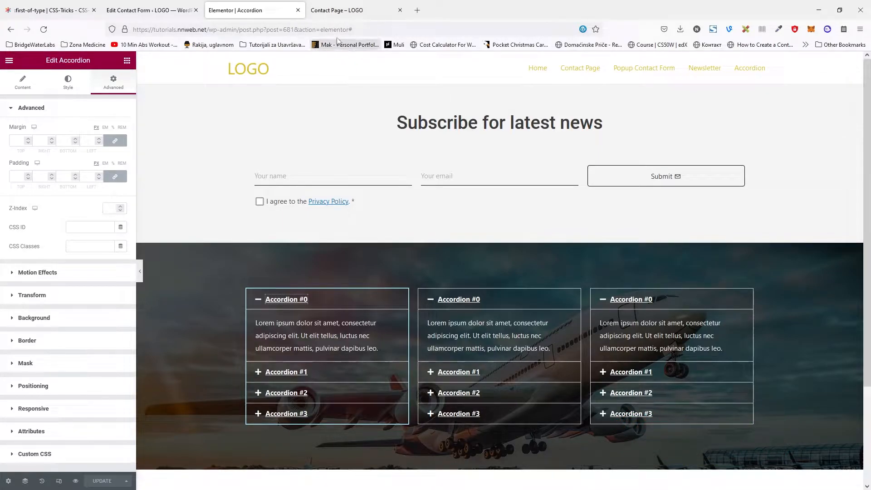
{"action": "mouse_move", "coordinate": [359, 78]}
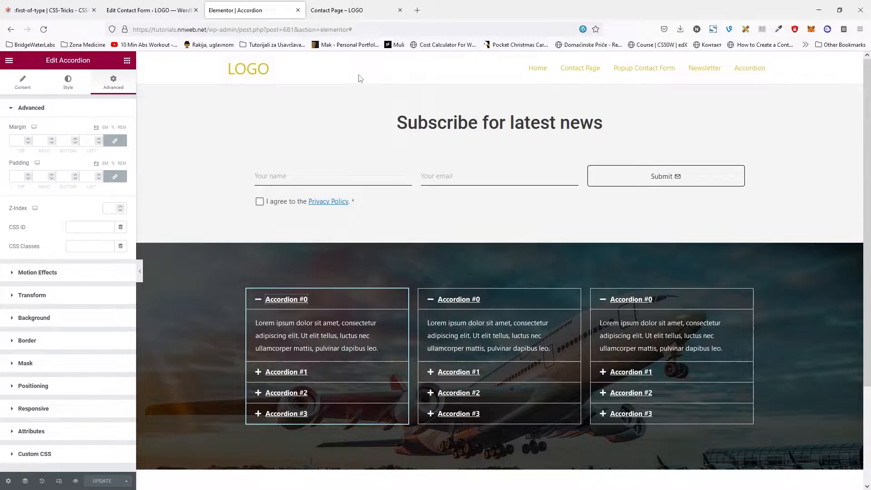
{"action": "left_click", "coordinate": [336, 10]}
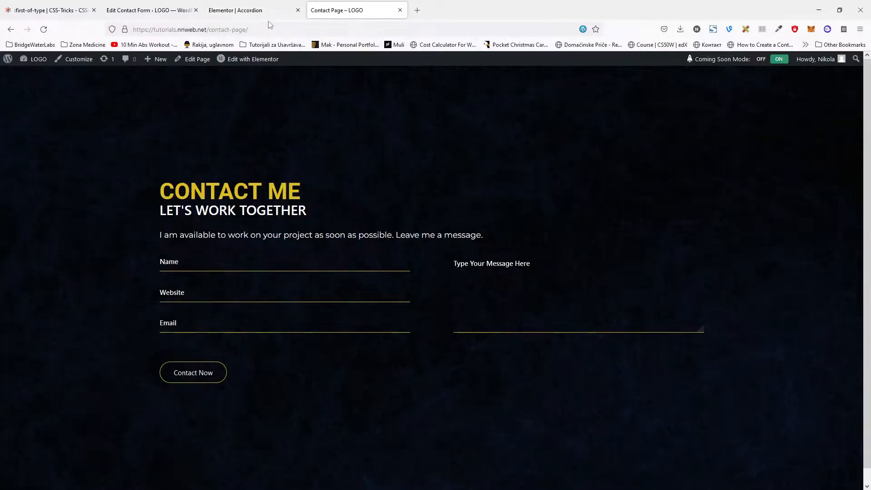
{"action": "left_click", "coordinate": [250, 10]}
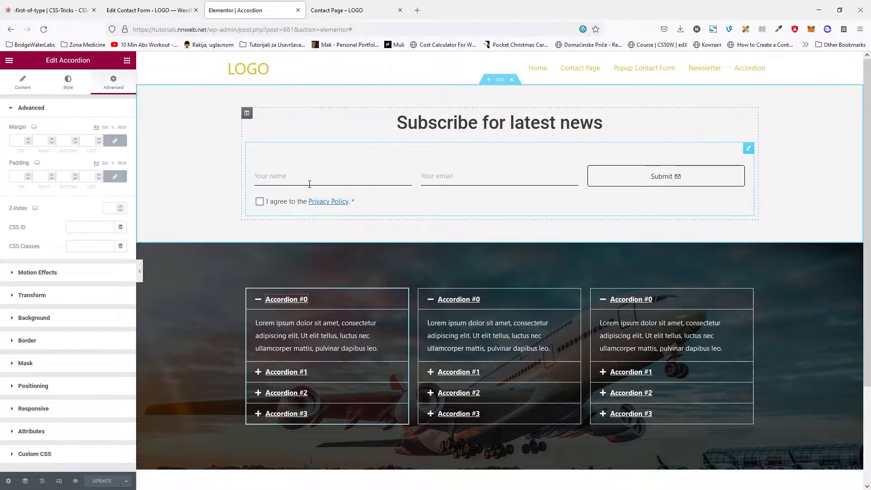
{"action": "mouse_move", "coordinate": [333, 176]}
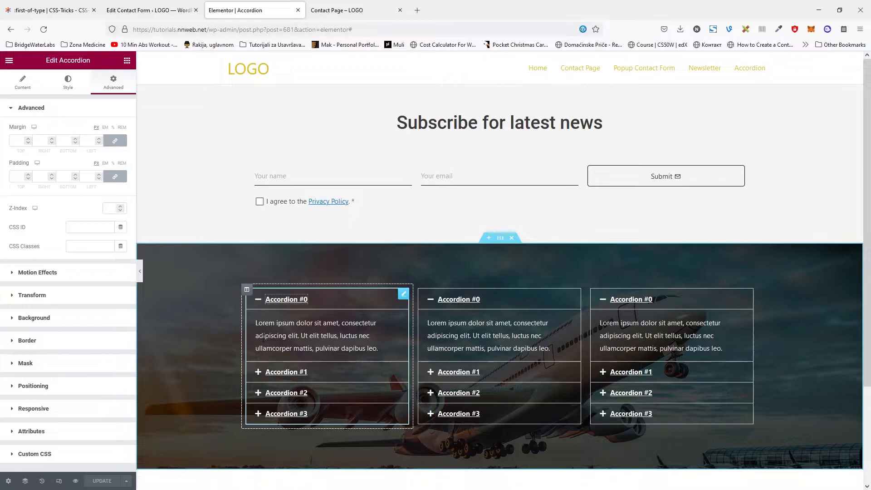
{"action": "mouse_move", "coordinate": [468, 287]}
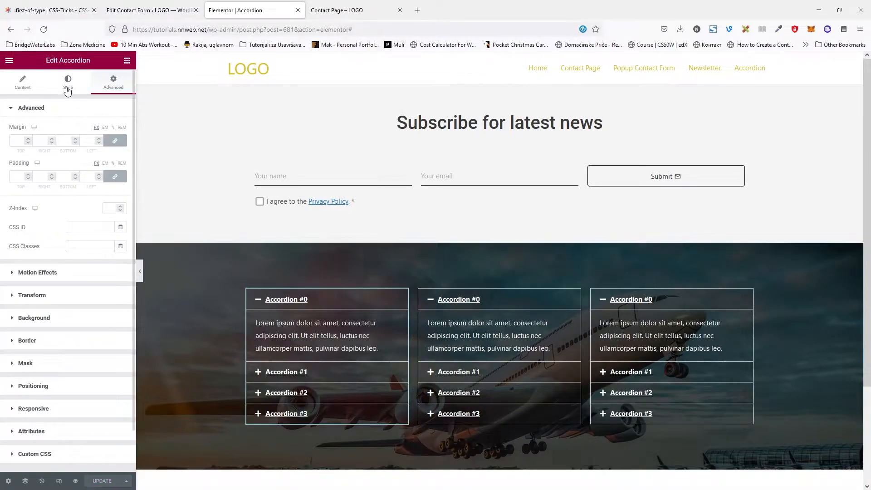
{"action": "left_click", "coordinate": [22, 82]}
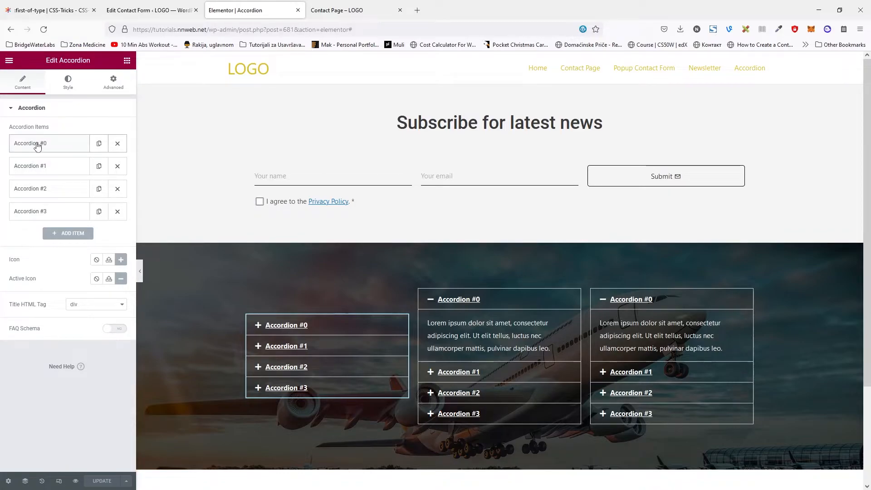
{"action": "mouse_move", "coordinate": [46, 149]}
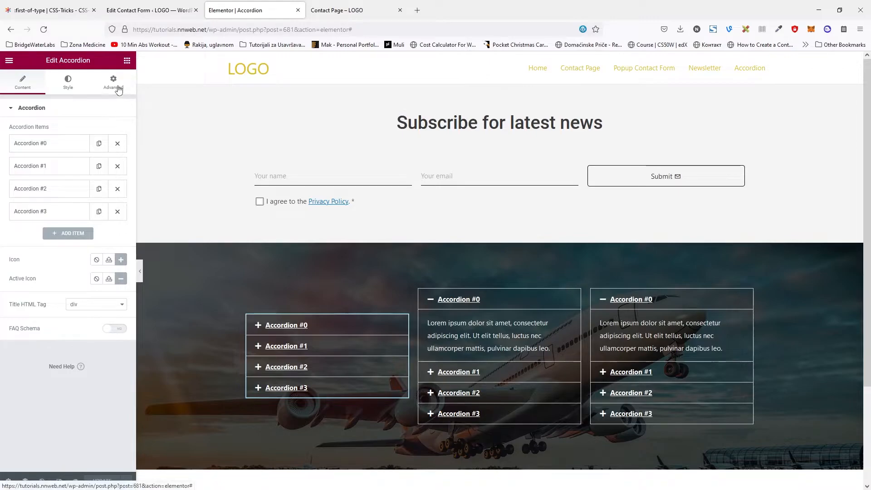
{"action": "left_click", "coordinate": [112, 82]}
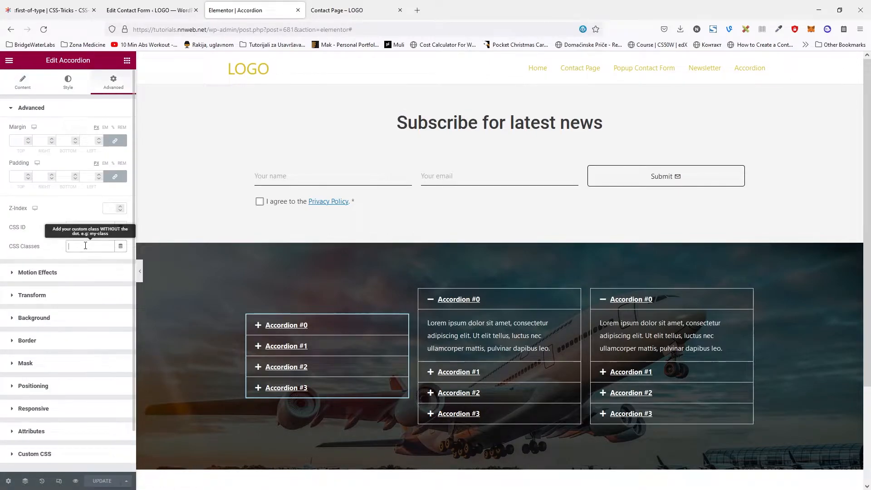
{"action": "mouse_move", "coordinate": [93, 267]}
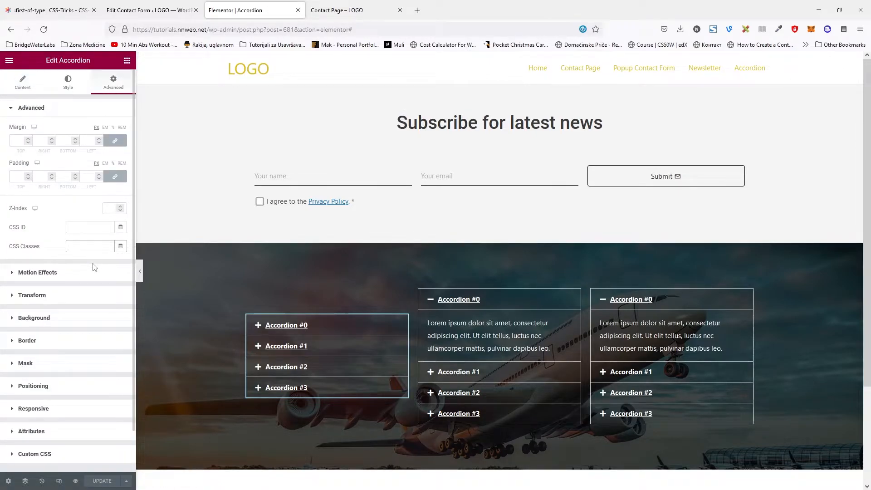
{"action": "type", "text": "fake-"}
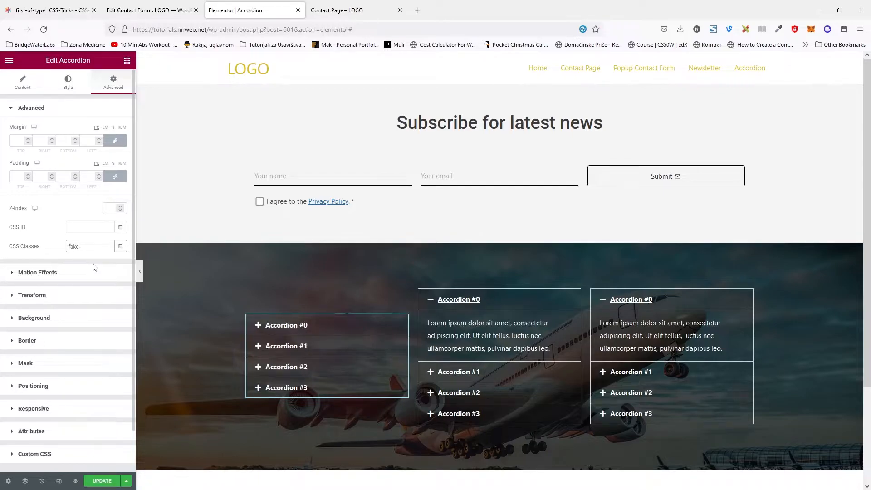
{"action": "type", "text": "field"}
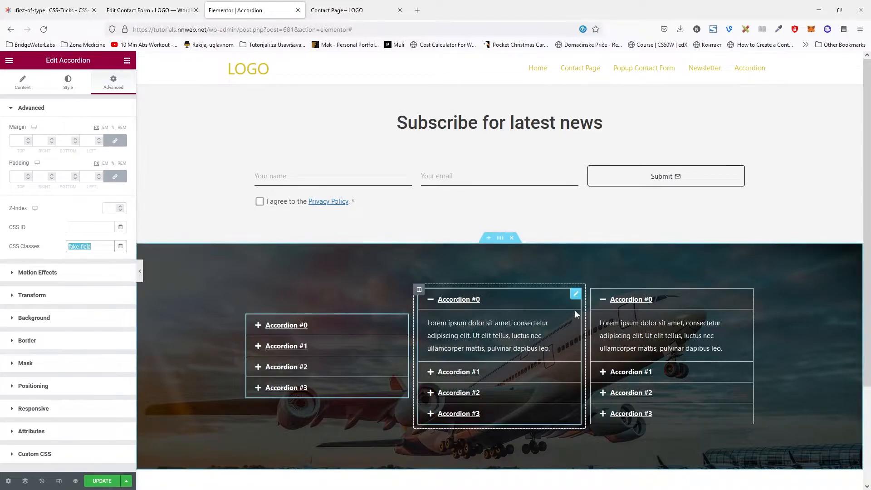
Step: Give the middle accordion the CSS class fake-field as well
{"action": "left_click", "coordinate": [22, 81]}
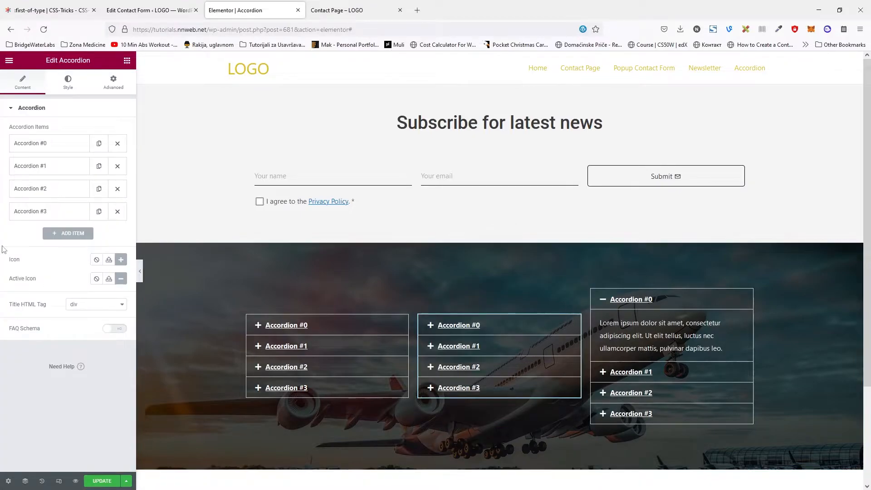
{"action": "left_click", "coordinate": [112, 82]}
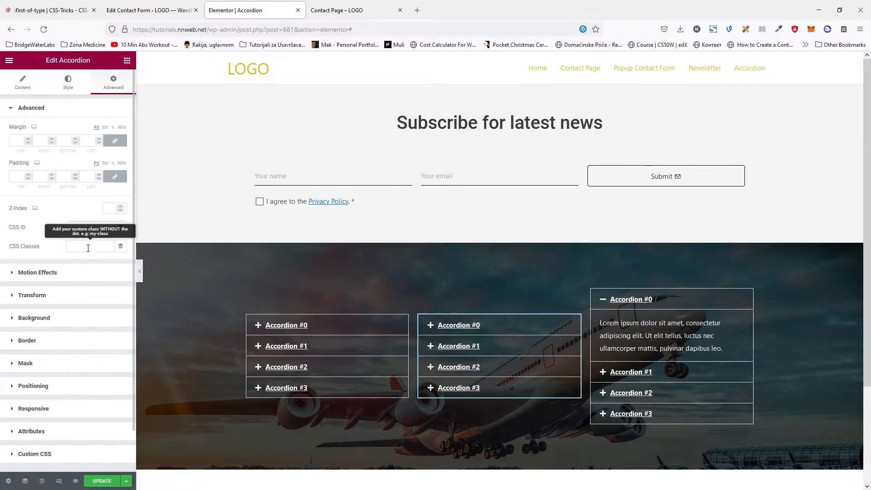
{"action": "type", "text": "fake-field"}
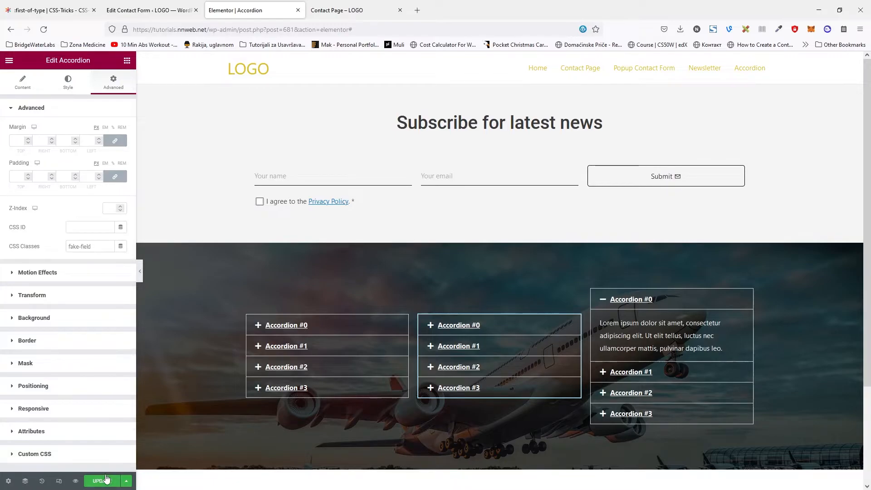
{"action": "mouse_move", "coordinate": [80, 319]}
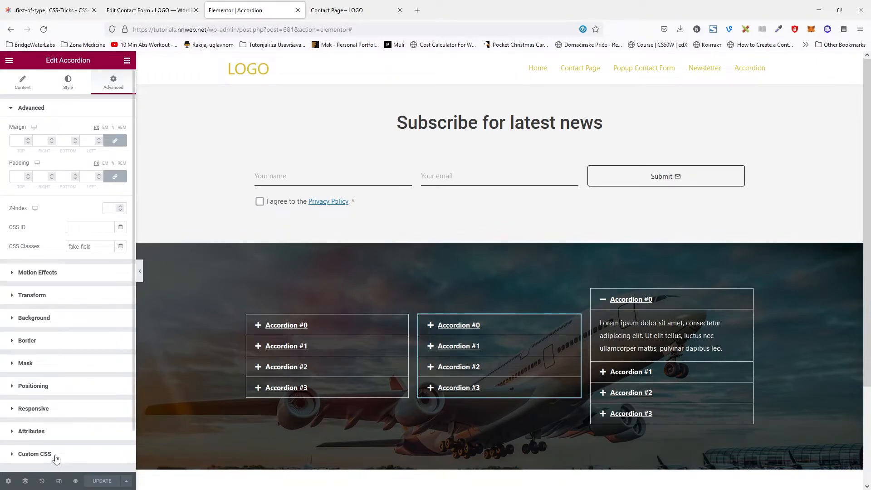
Step: Reveal the widget's Custom CSS, then exit the editor to the WordPress dashboard
{"action": "left_click", "coordinate": [33, 454]}
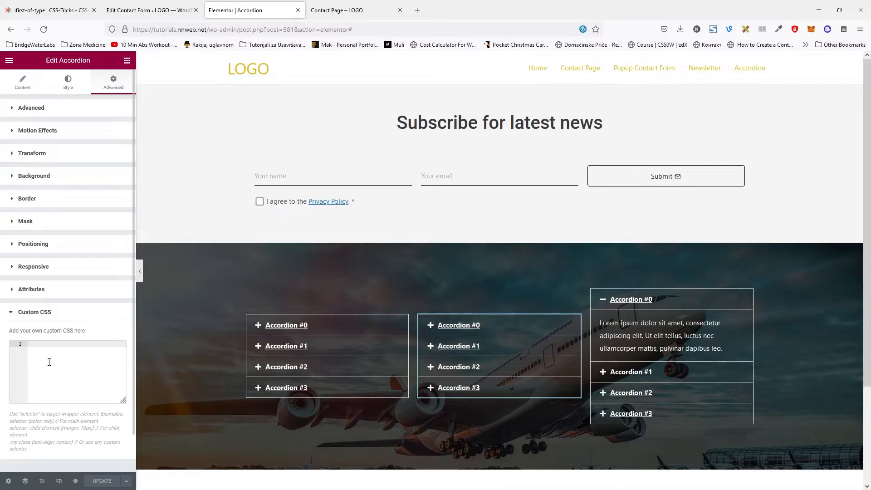
{"action": "mouse_move", "coordinate": [79, 305]}
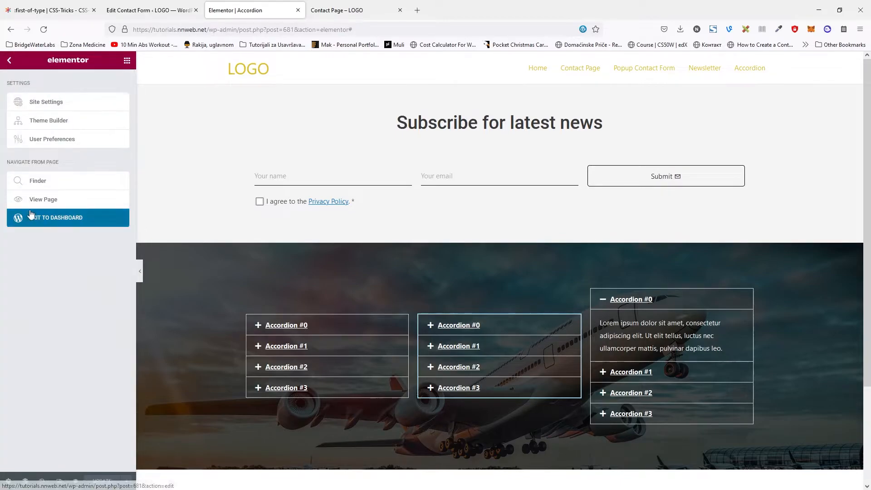
{"action": "left_click", "coordinate": [57, 217]}
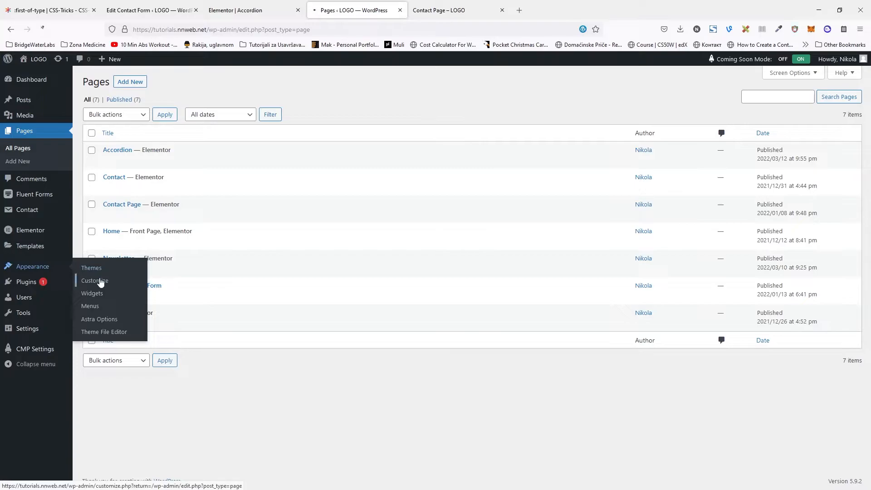
Step: Open the Customizer's Additional CSS panel and scroll below the existing site styles
{"action": "left_click", "coordinate": [94, 281]}
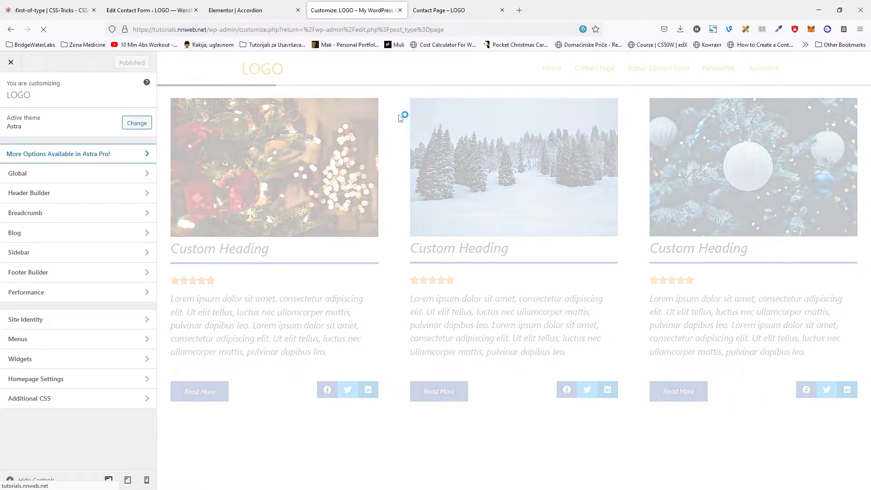
{"action": "left_click", "coordinate": [764, 68]}
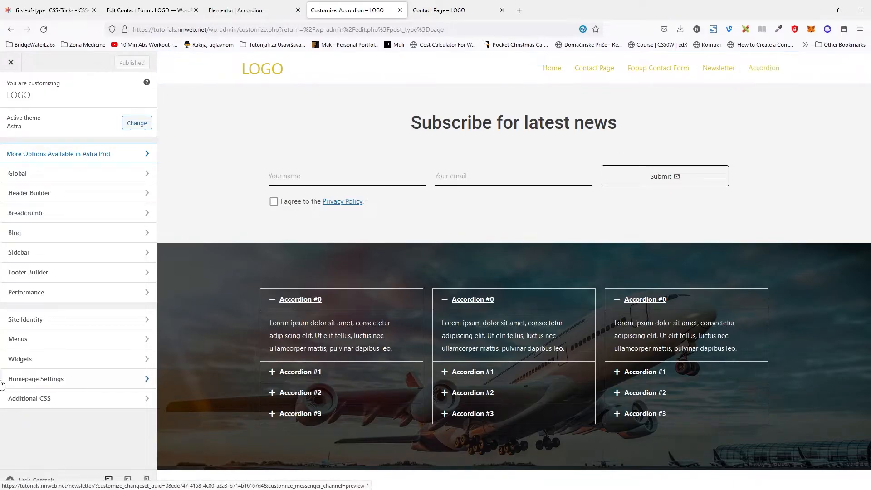
{"action": "left_click", "coordinate": [29, 398]}
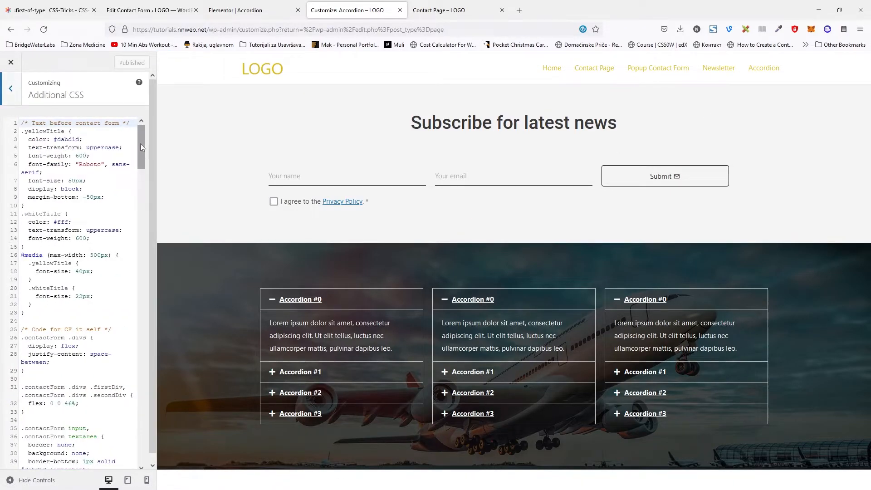
{"action": "scroll", "scroll_direction": "down", "scroll_amount": 3}
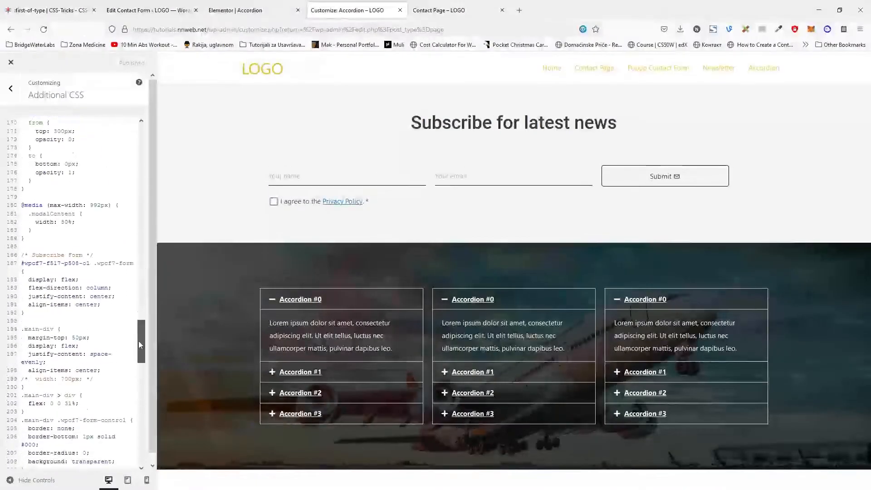
{"action": "scroll", "scroll_direction": "down", "scroll_amount": 3}
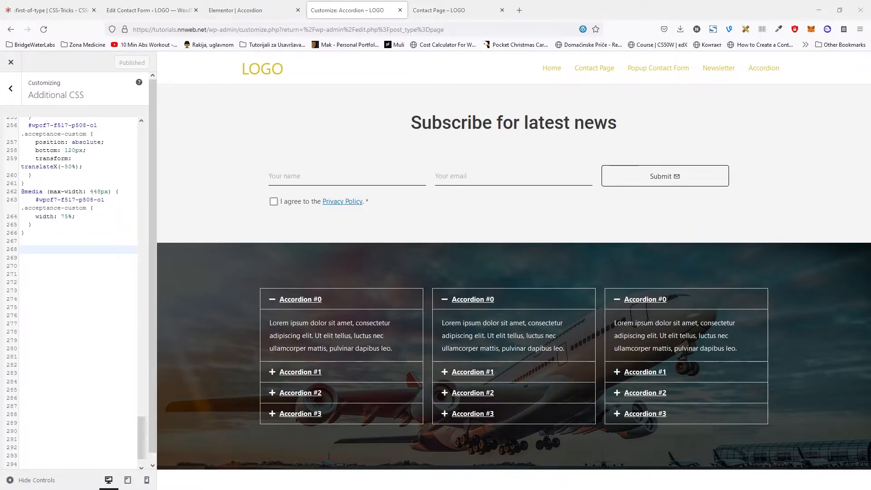
Step: Add the rule .fake-field .elementor-accordion > div:first-of-type { display: none; } to Additional CSS
{"action": "left_click", "coordinate": [44, 249]}
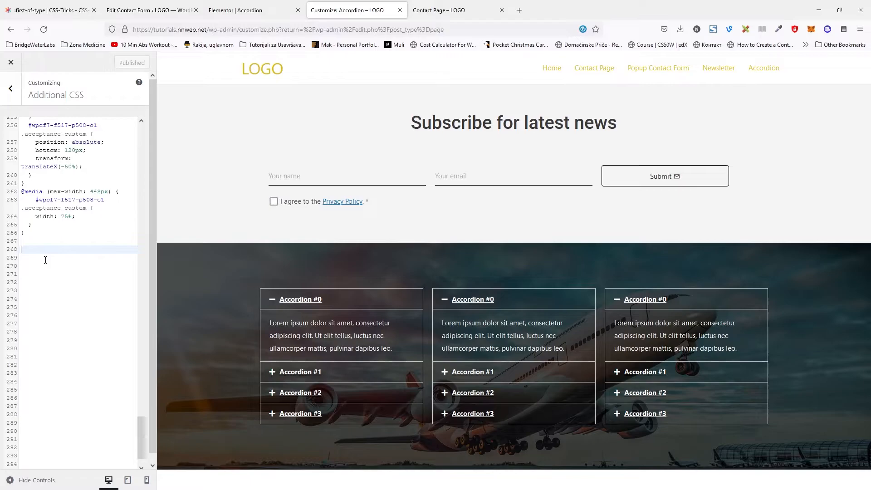
{"action": "type", "text": ".fake-field .elementor-accordion > div:first-of-type {"}
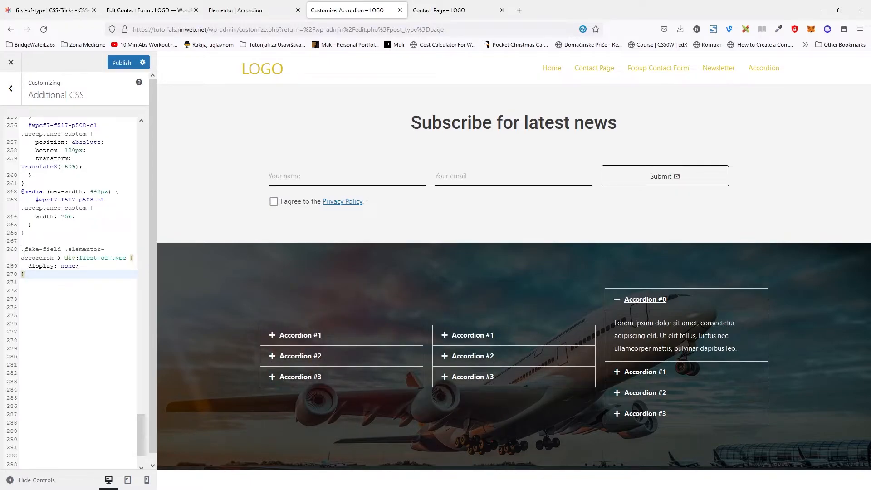
{"action": "double_click", "coordinate": [37, 249]}
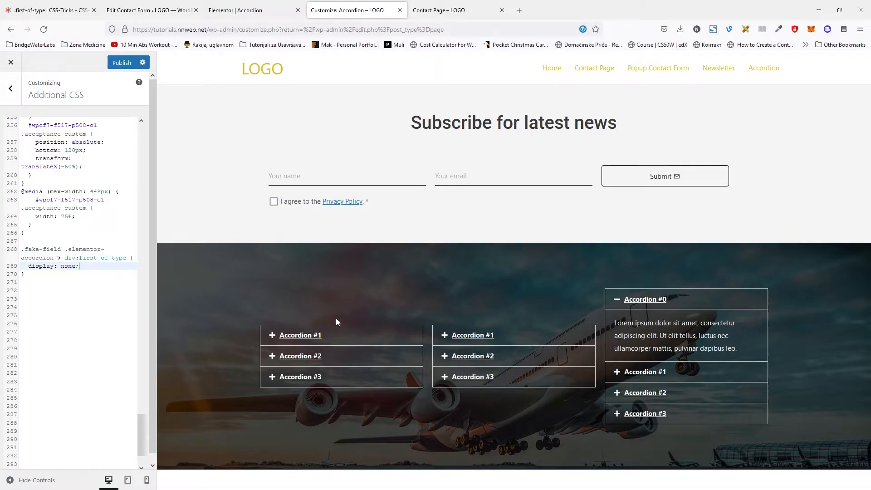
{"action": "mouse_move", "coordinate": [295, 324]}
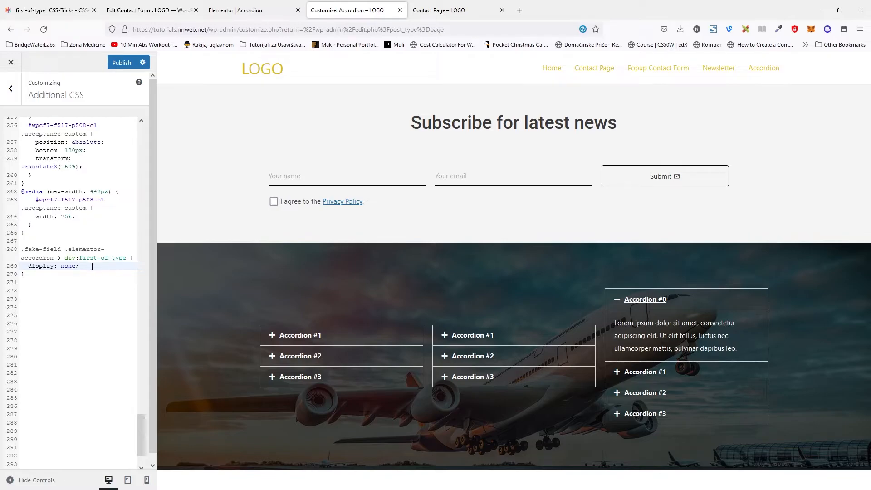
{"action": "left_click", "coordinate": [50, 10]}
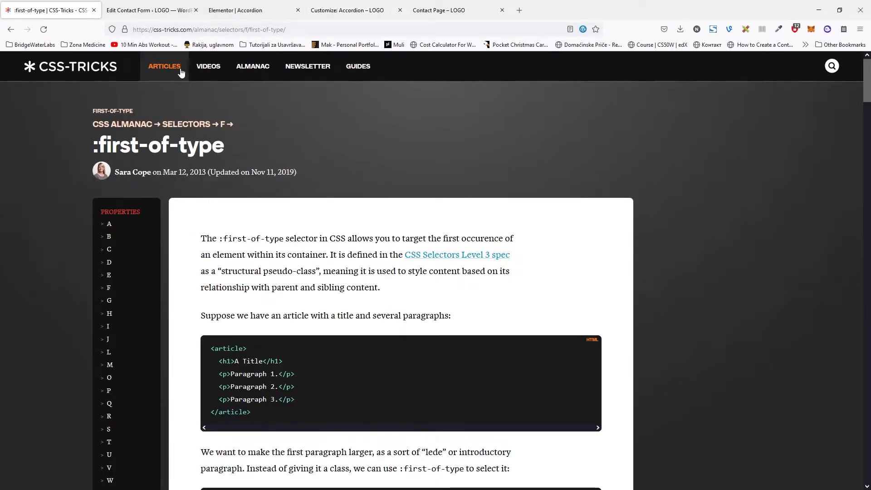
{"action": "mouse_move", "coordinate": [158, 45]}
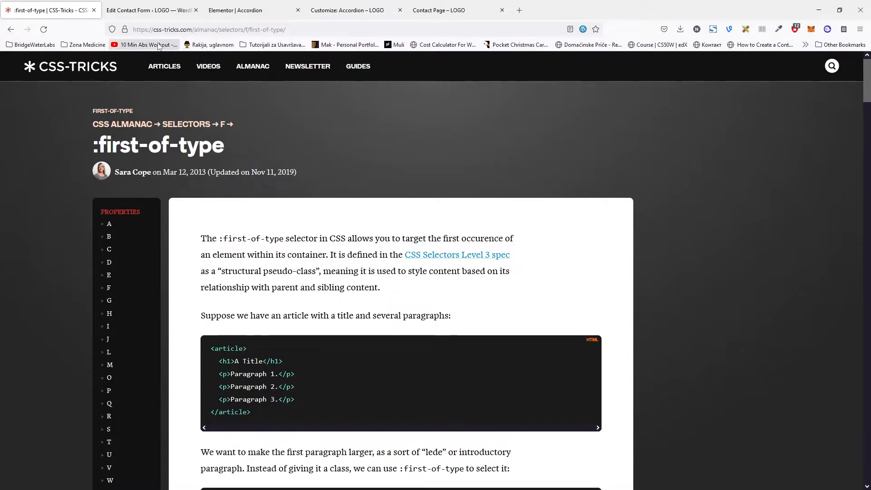
Step: Glance at the :first-of-type article and contact form, then return to the Customizer CSS
{"action": "left_click", "coordinate": [150, 10]}
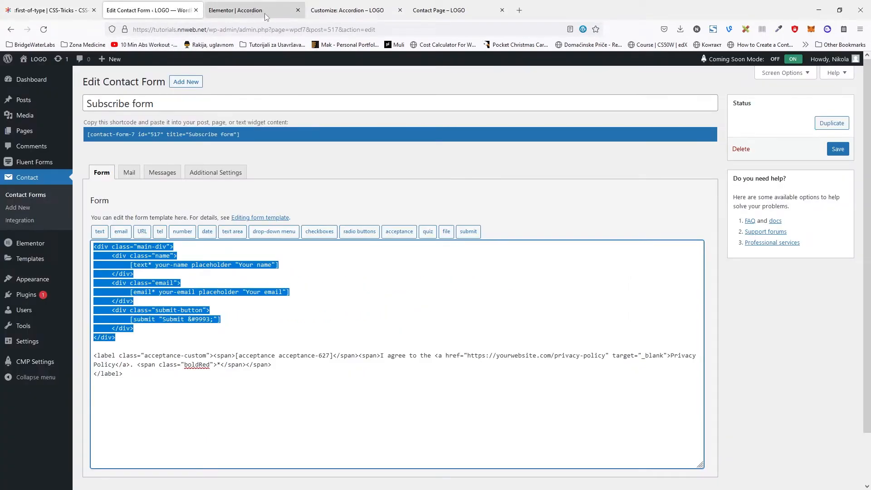
{"action": "left_click", "coordinate": [348, 10]}
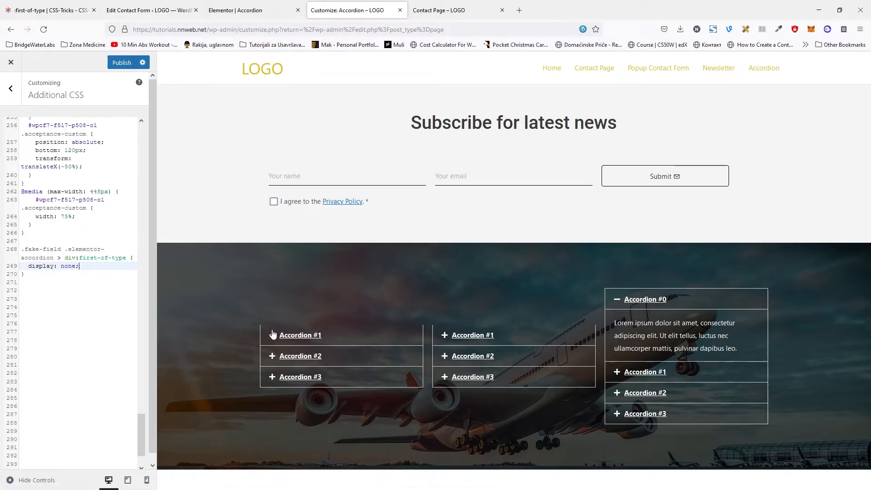
{"action": "mouse_move", "coordinate": [96, 449]}
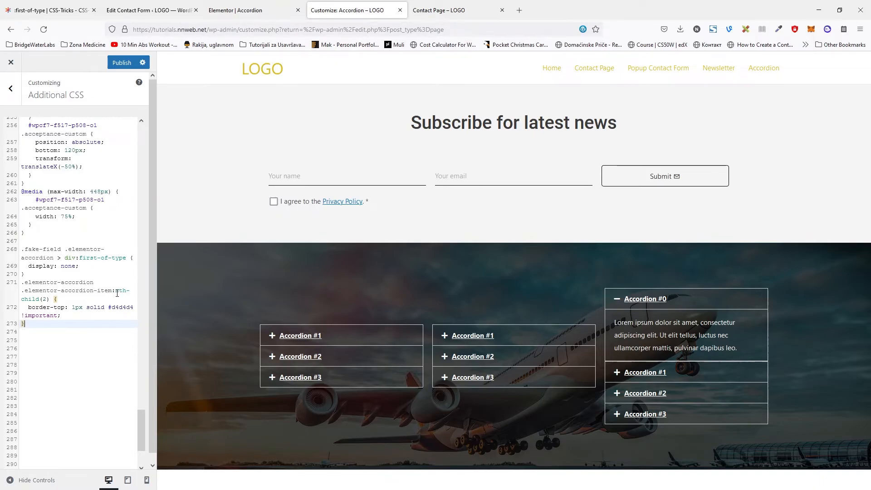
{"action": "mouse_move", "coordinate": [251, 343]}
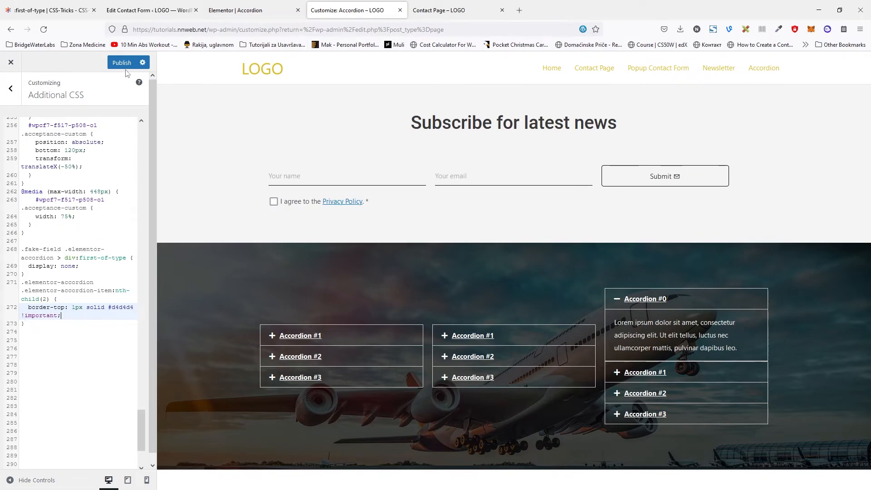
Step: Publish the Customizer CSS changes and bring up the contact page
{"action": "left_click", "coordinate": [121, 63]}
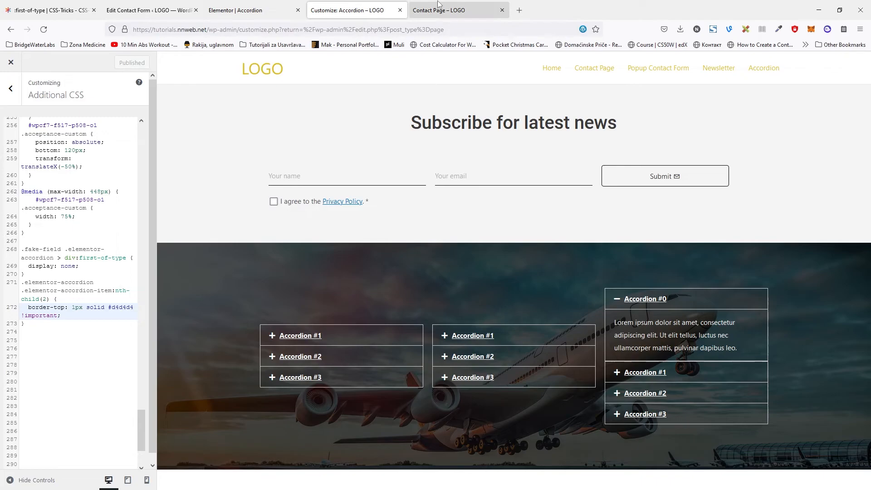
{"action": "left_click", "coordinate": [459, 10]}
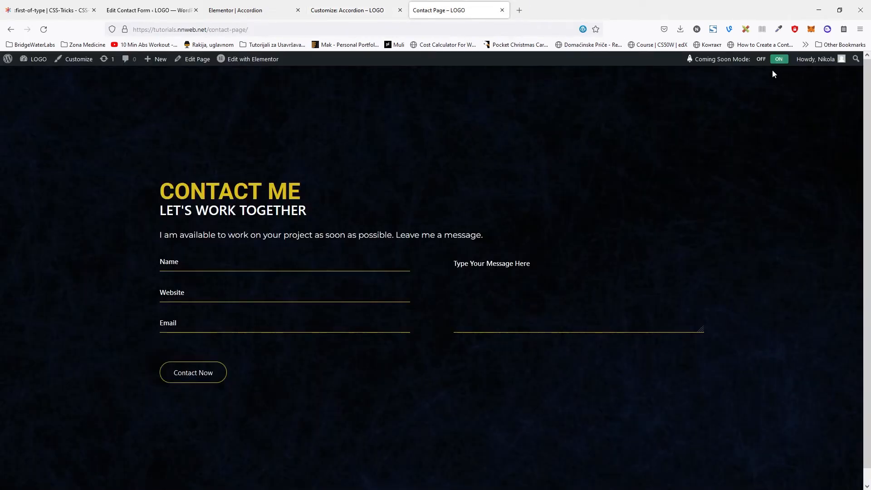
Step: Load the live accordion page and expand Accordion #1 in the left and middle accordions
{"action": "left_click", "coordinate": [189, 29]}
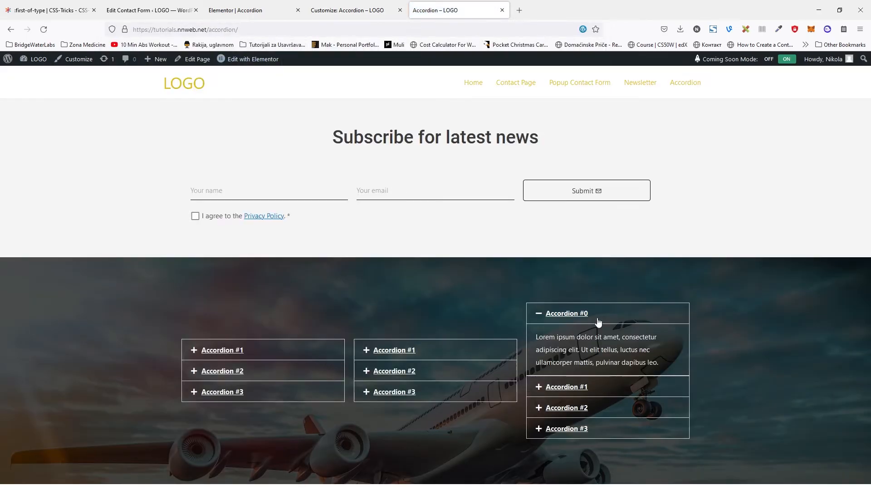
{"action": "left_click", "coordinate": [223, 349]}
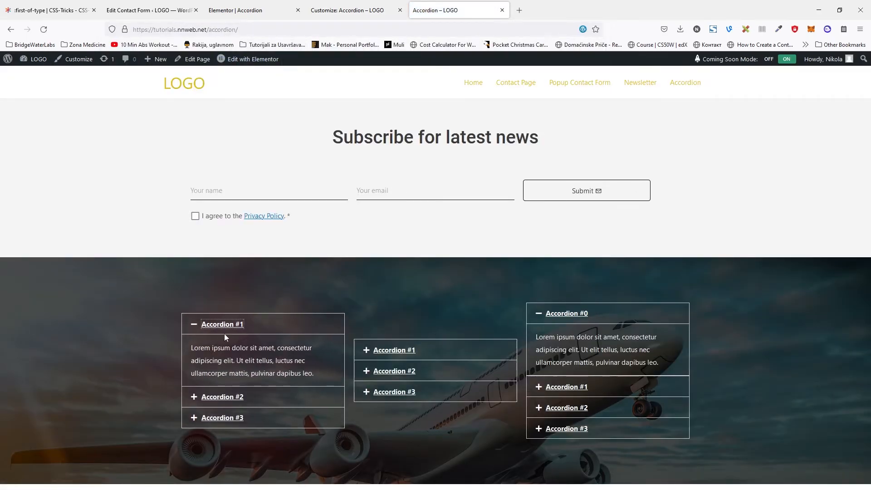
{"action": "left_click", "coordinate": [395, 350]}
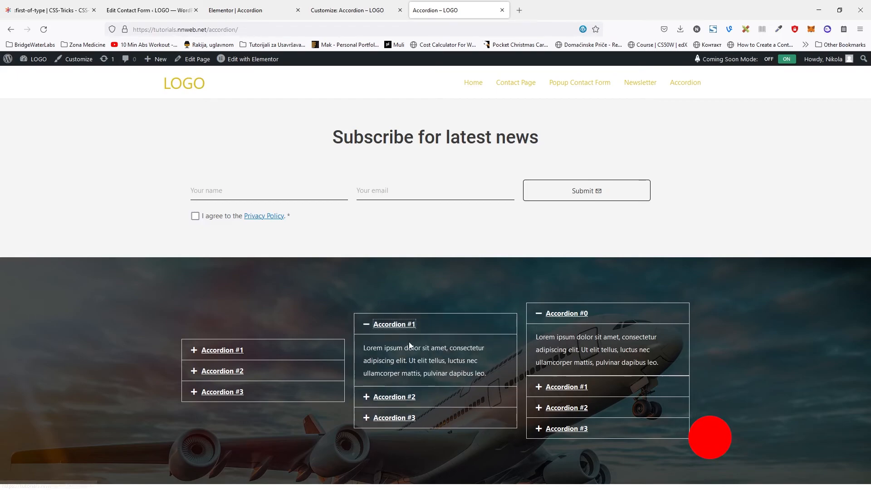
{"action": "left_click", "coordinate": [222, 350]}
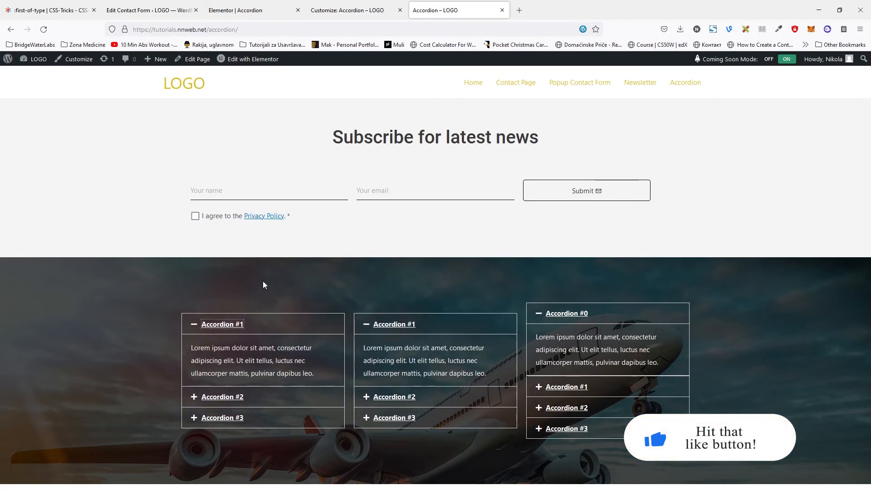